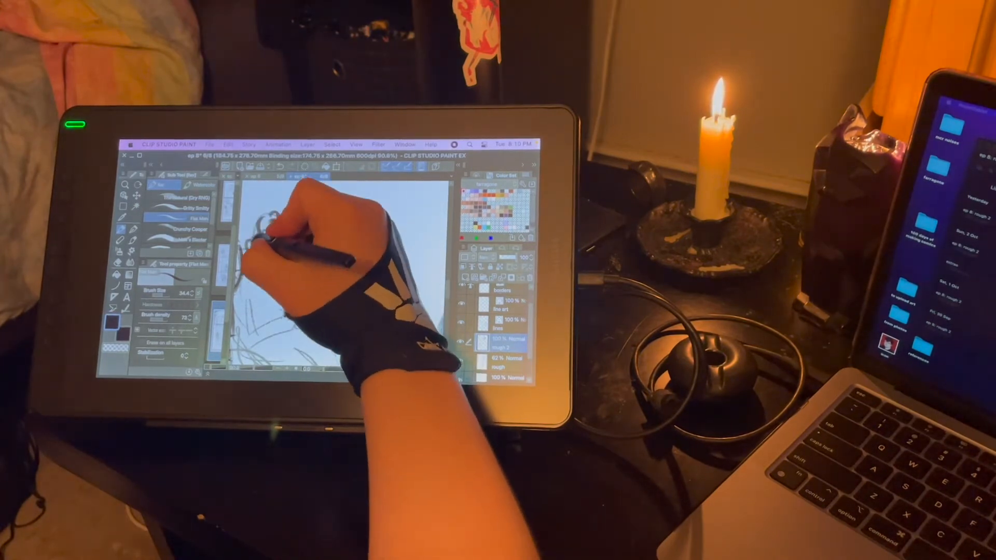
Ink a curl of the character's hair with a pen stroke over the blue sketch.
drag(299, 242, 254, 228)
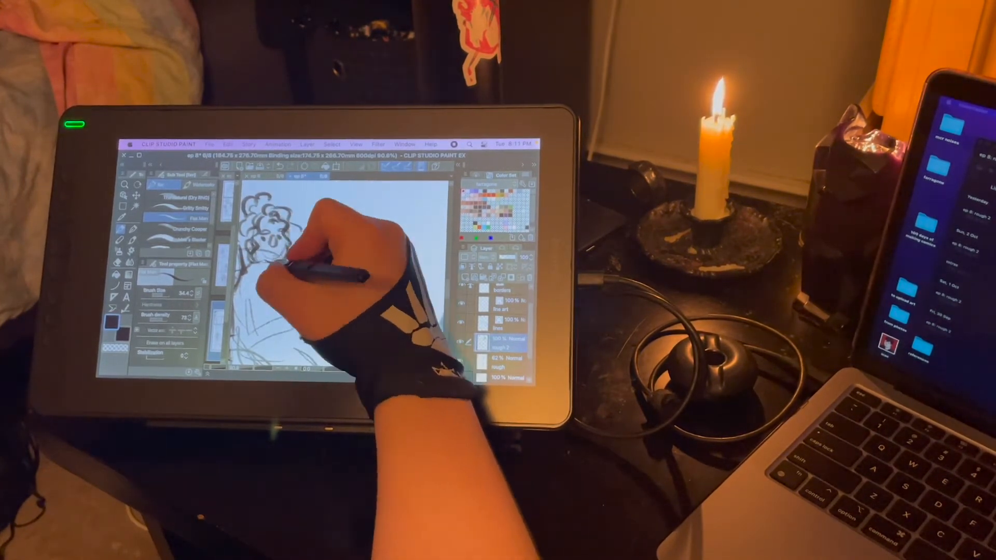